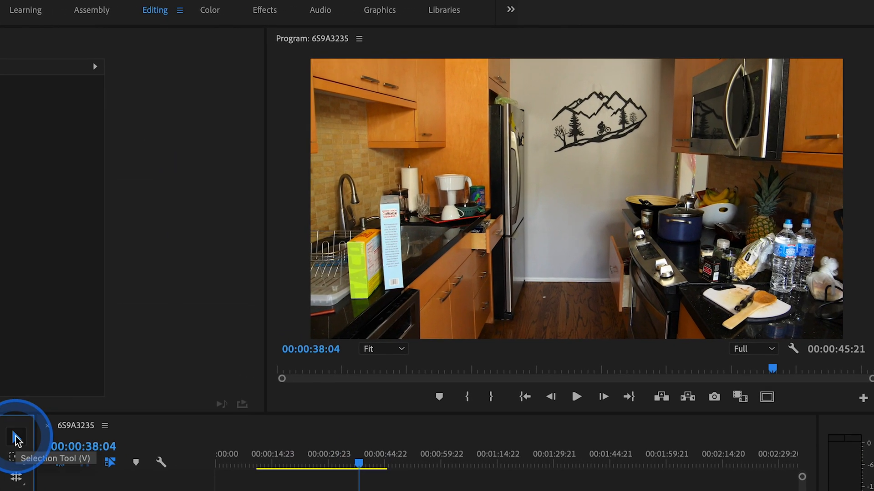
Place the kitchen clip on the timeline and scrub through the footage from the start
right_click(359, 468)
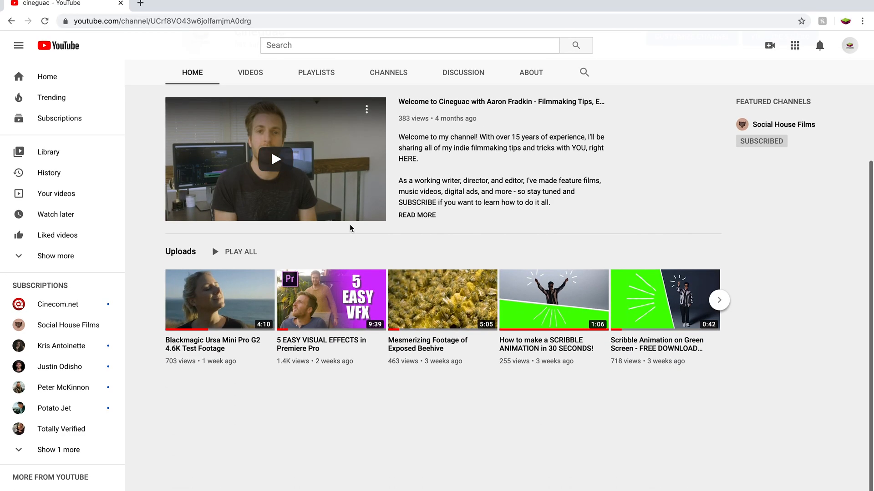
click(274, 158)
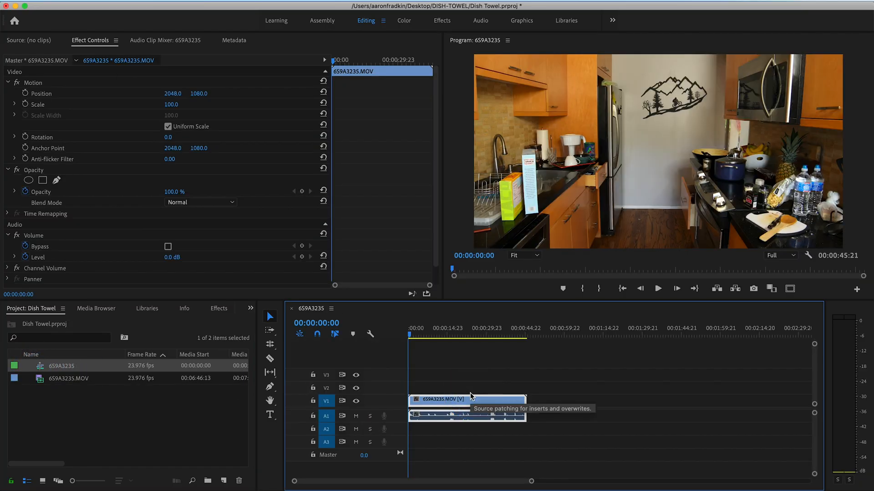
click(416, 329)
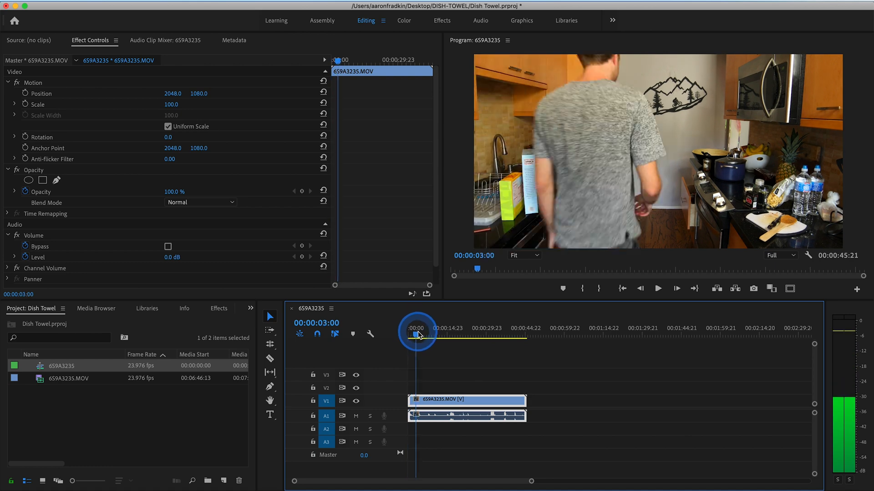
drag(418, 334, 431, 334)
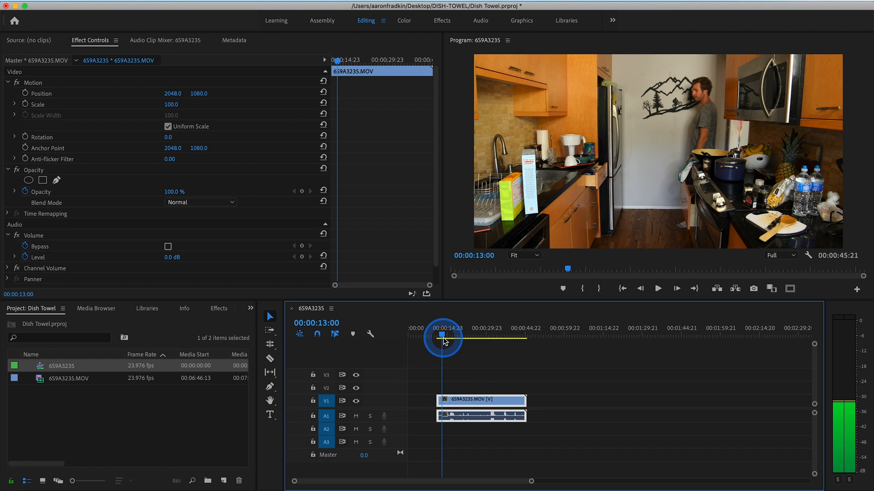
Scrub to the towel action and position the playhead at the point for the next cut
drag(443, 338, 467, 338)
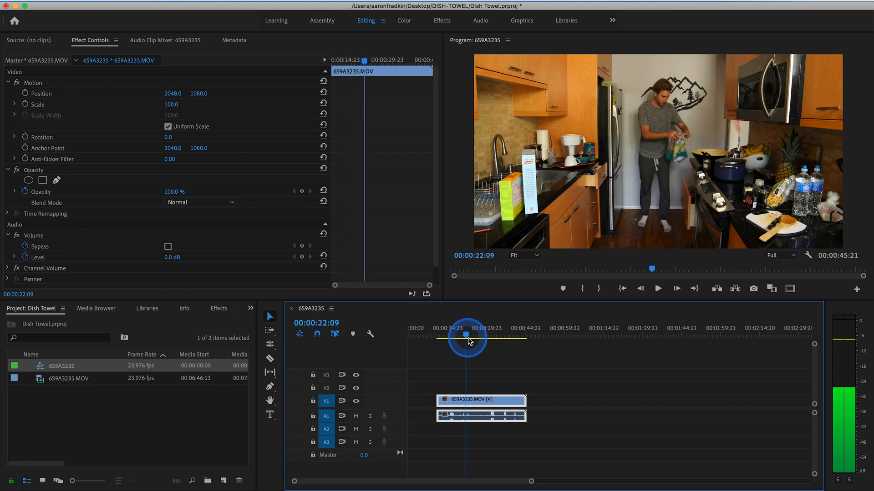
drag(466, 334, 480, 334)
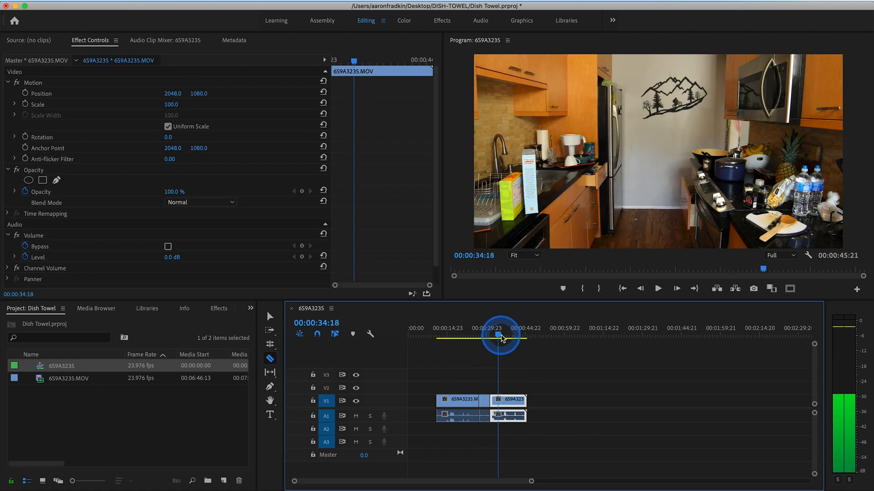
drag(498, 336, 508, 336)
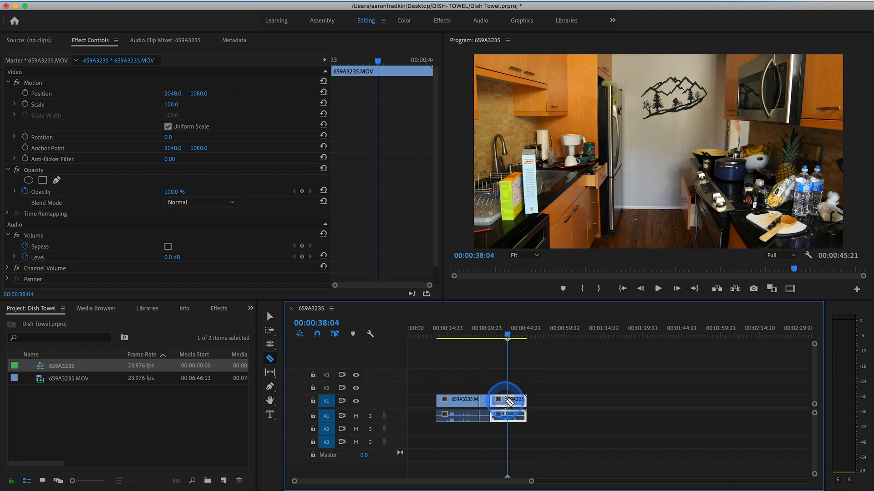
Split the clip at the second cut point and pick up the middle piece with the Selection Tool
click(269, 316)
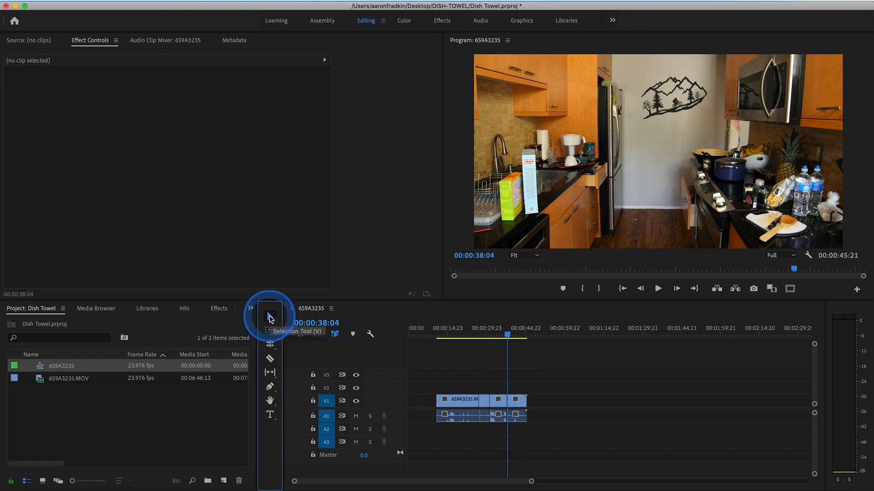
click(462, 400)
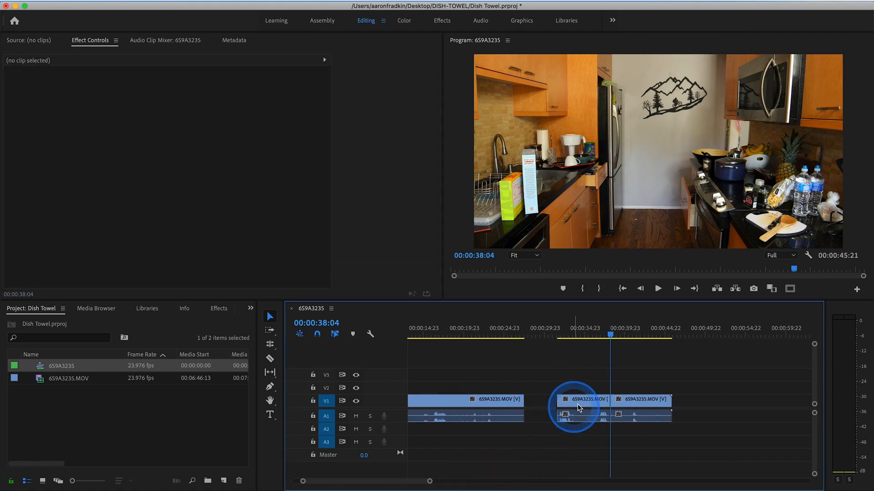
click(585, 399)
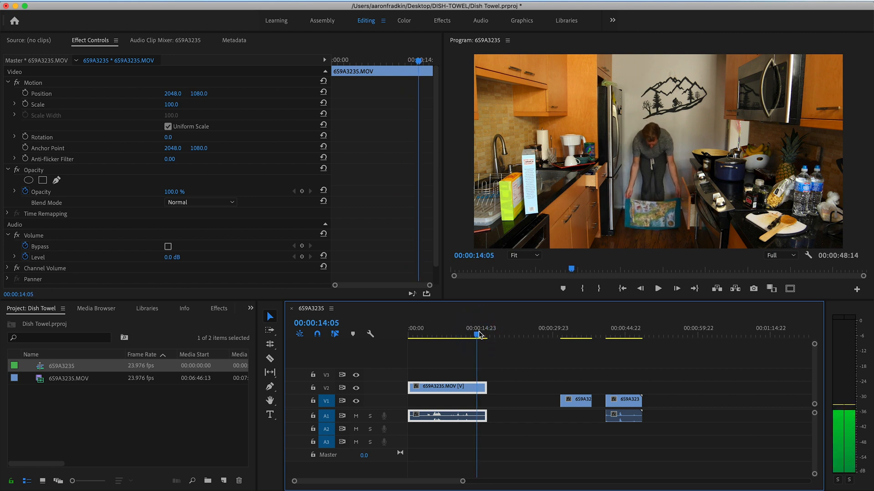
Slide the short V1 piece to start where the V2 clip ends near 14 seconds and select it for effects
click(270, 359)
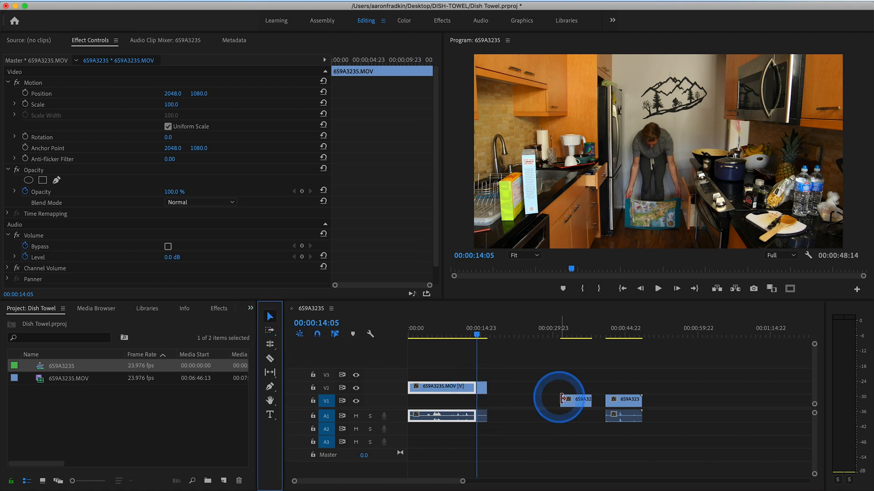
drag(557, 400, 491, 404)
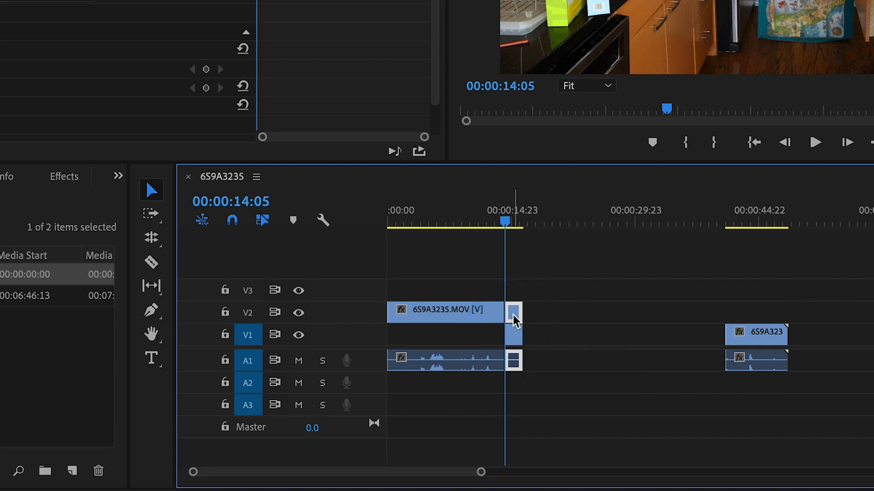
click(504, 223)
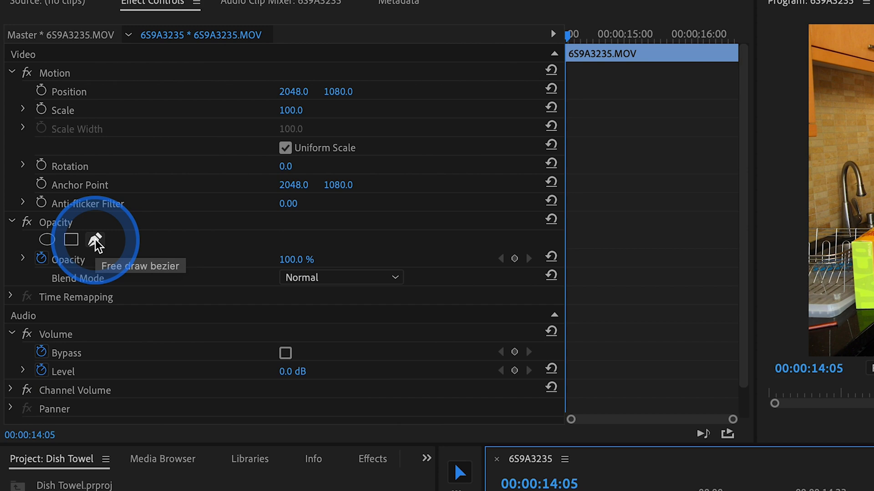
Draw a free-form bezier opacity mask around the floor beneath the towel and set it to Inverted
click(94, 239)
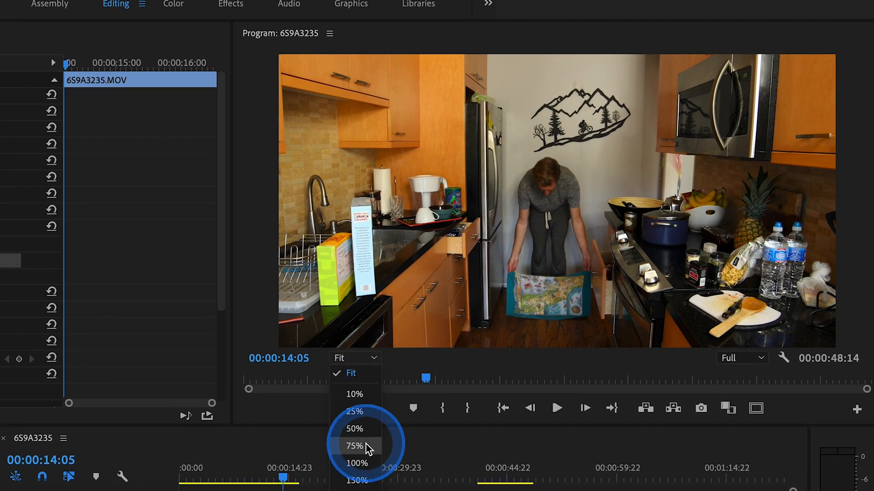
click(356, 479)
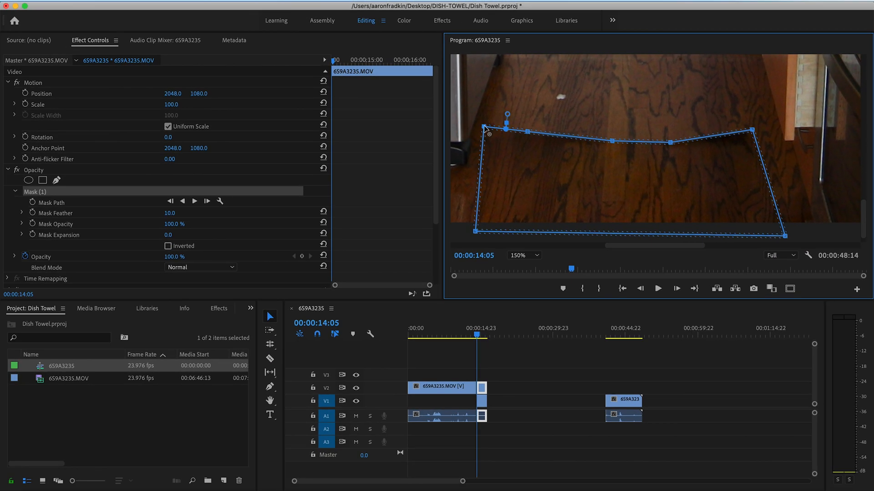
click(167, 246)
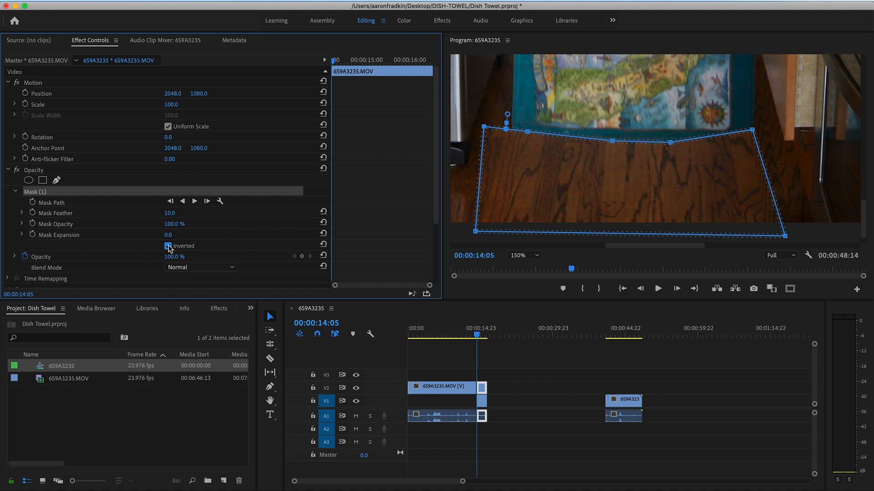
click(167, 246)
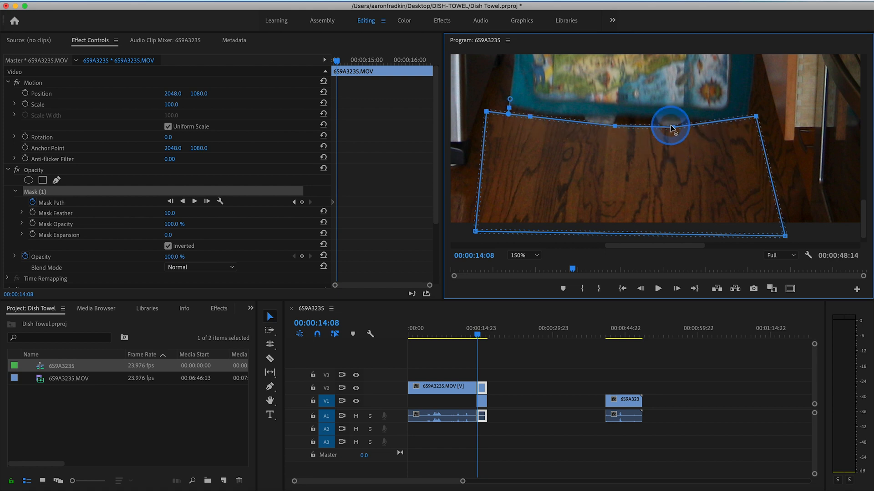
Reshape the mask path at successive frames so it follows the towel as it flies
drag(672, 125, 530, 108)
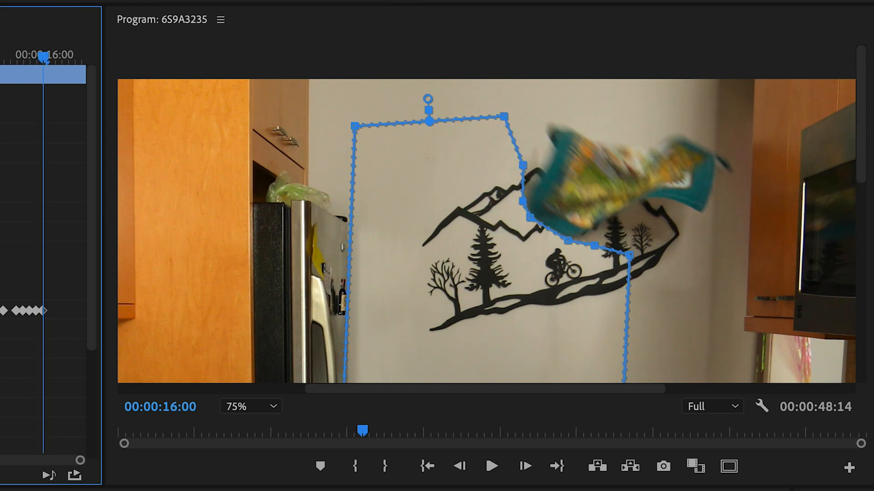
click(515, 255)
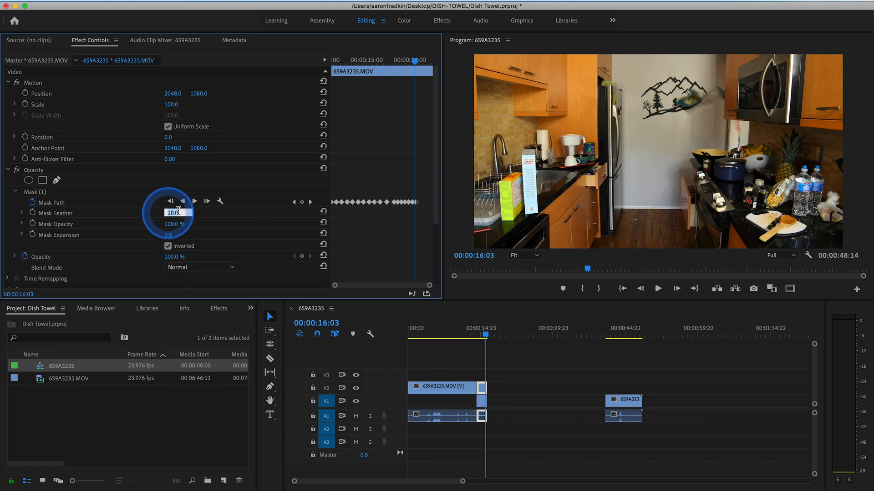
Set the Mask Feather to 60
text(60)
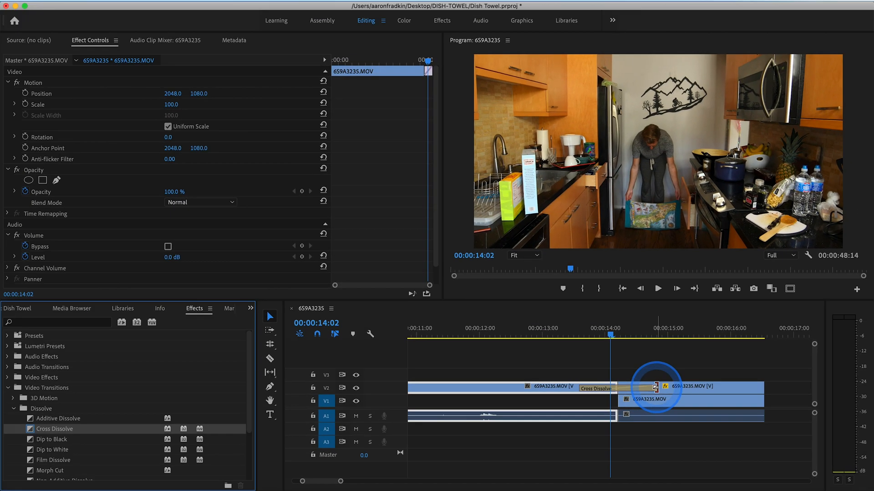
Lengthen the cross dissolve on the upper clip, then play back from before the transitions
drag(656, 390, 613, 396)
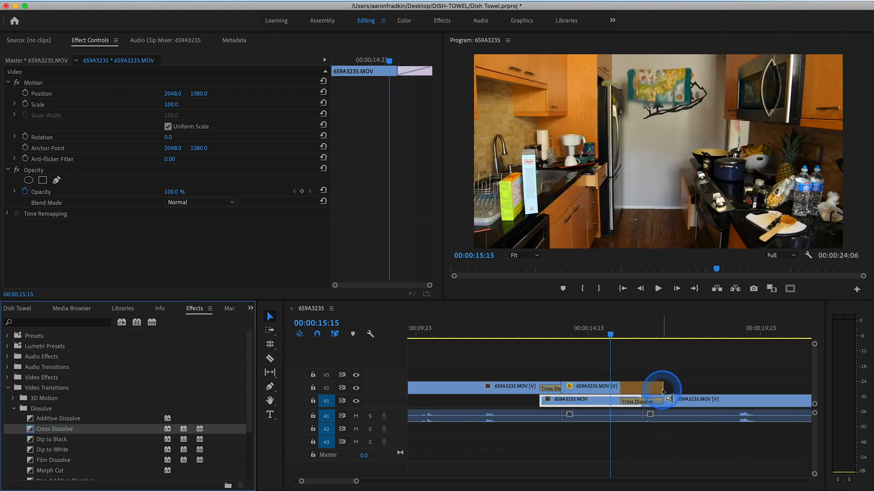
click(475, 329)
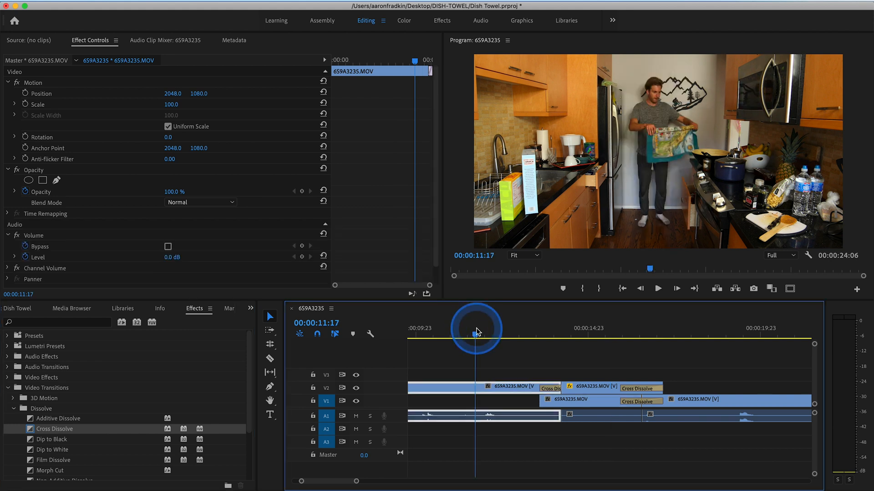
click(657, 288)
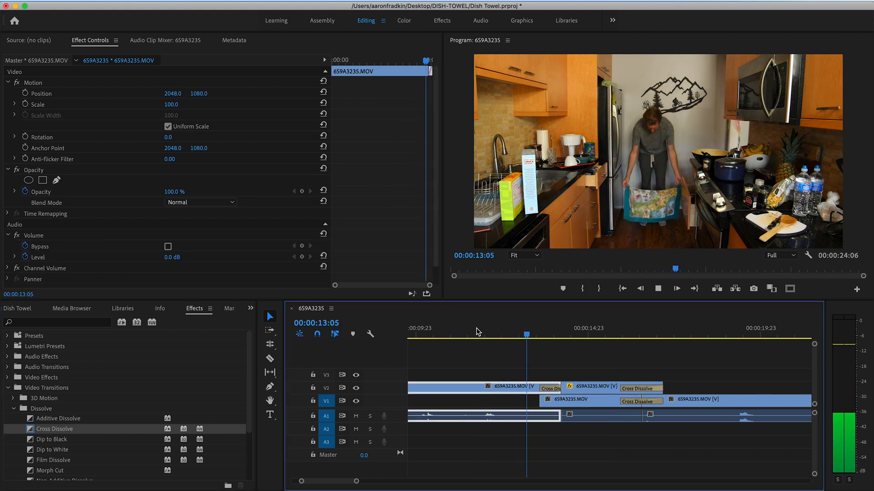